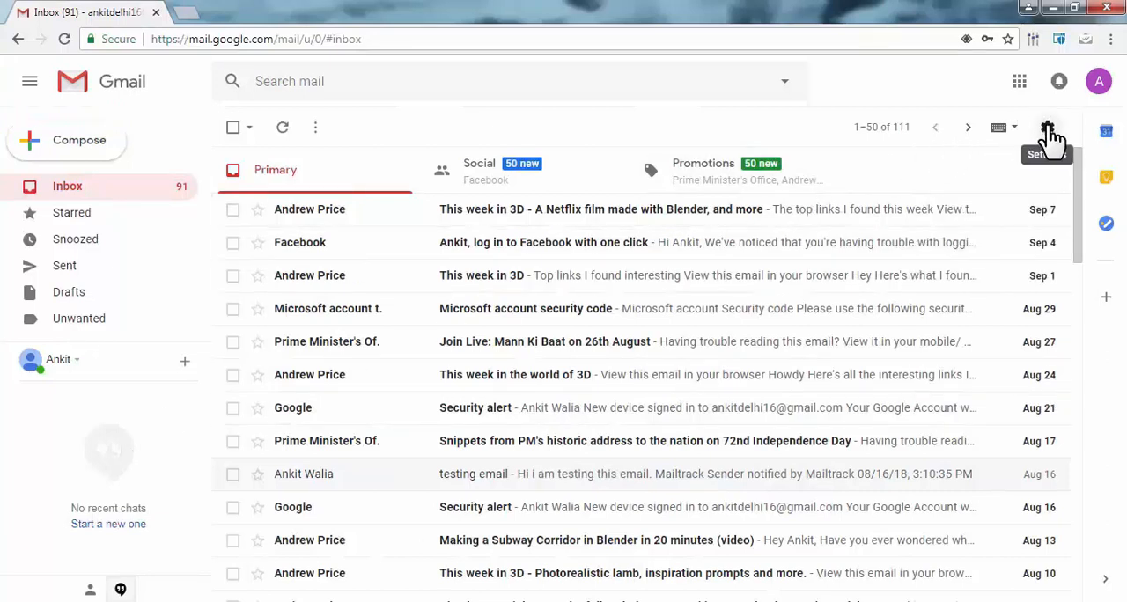
- Go from the gear menu into Gmail's full Settings page on the General tab
{"action": "left_click", "coordinate": [1046, 127]}
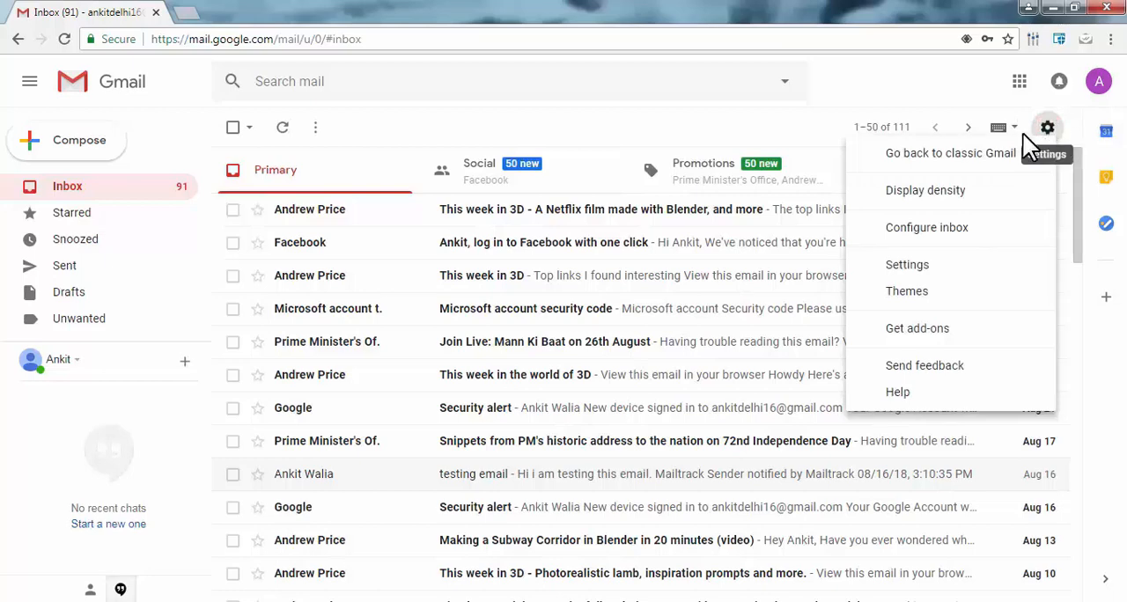
{"action": "mouse_move", "coordinate": [907, 265]}
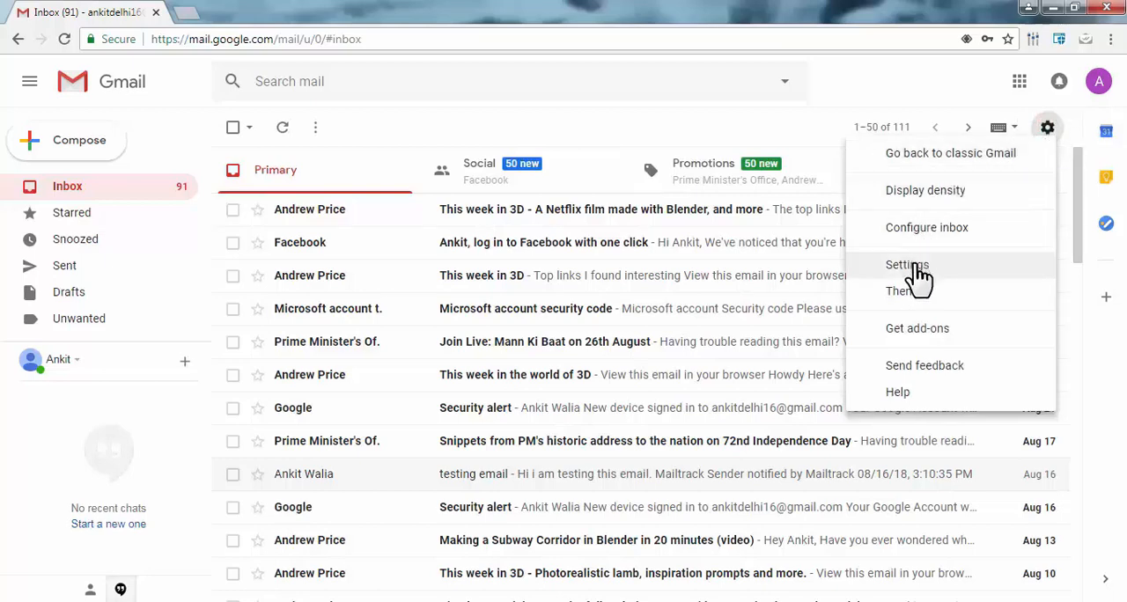
{"action": "left_click", "coordinate": [906, 265]}
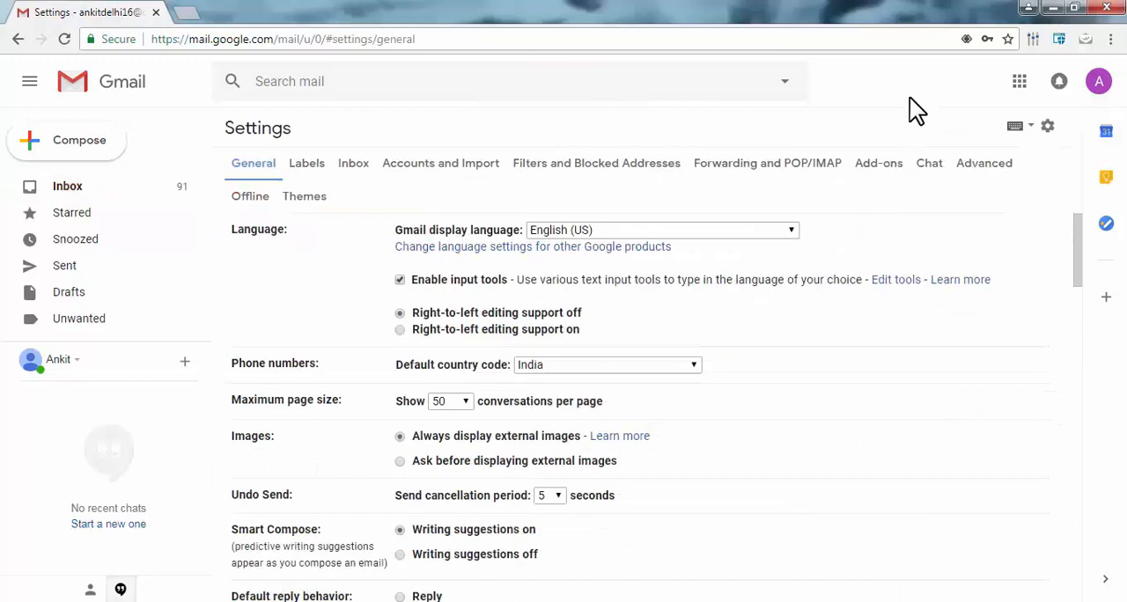
{"action": "mouse_move", "coordinate": [842, 114]}
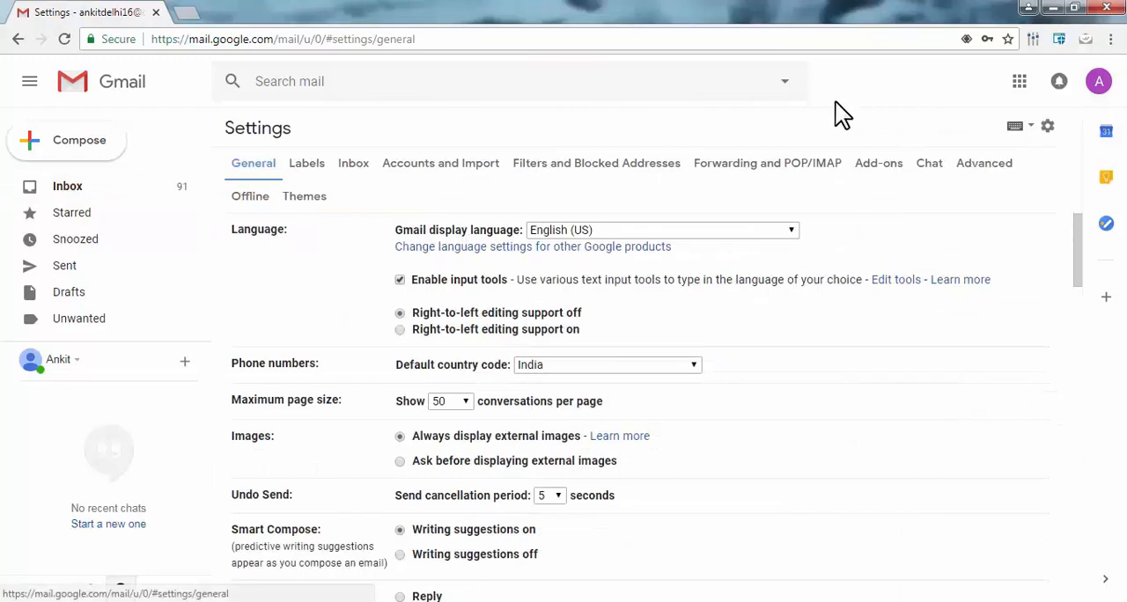
{"action": "mouse_move", "coordinate": [768, 164]}
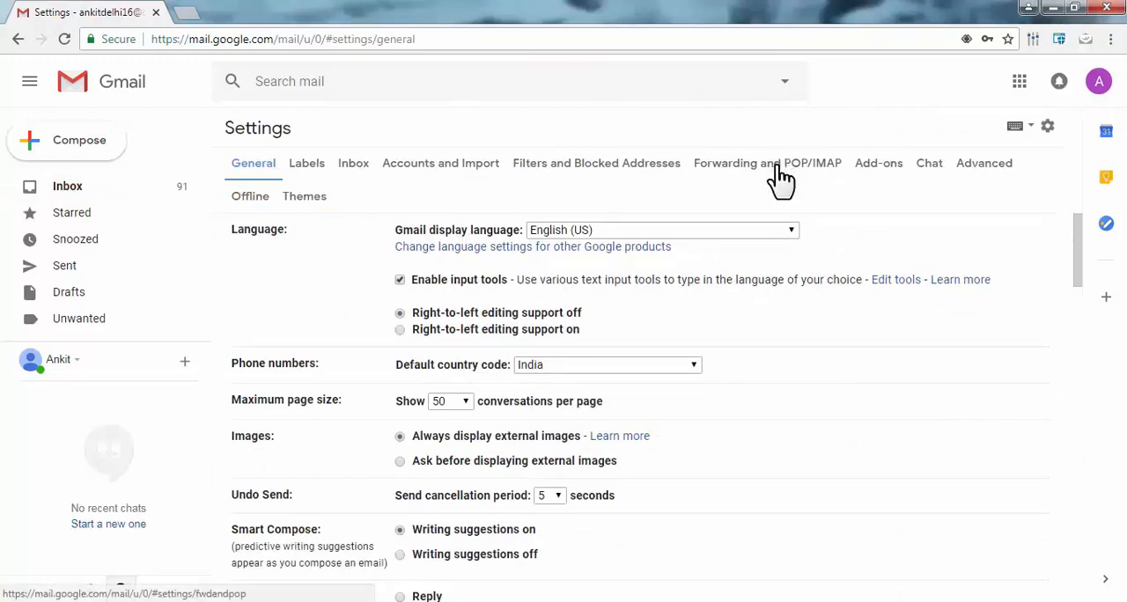
{"action": "left_click", "coordinate": [768, 164]}
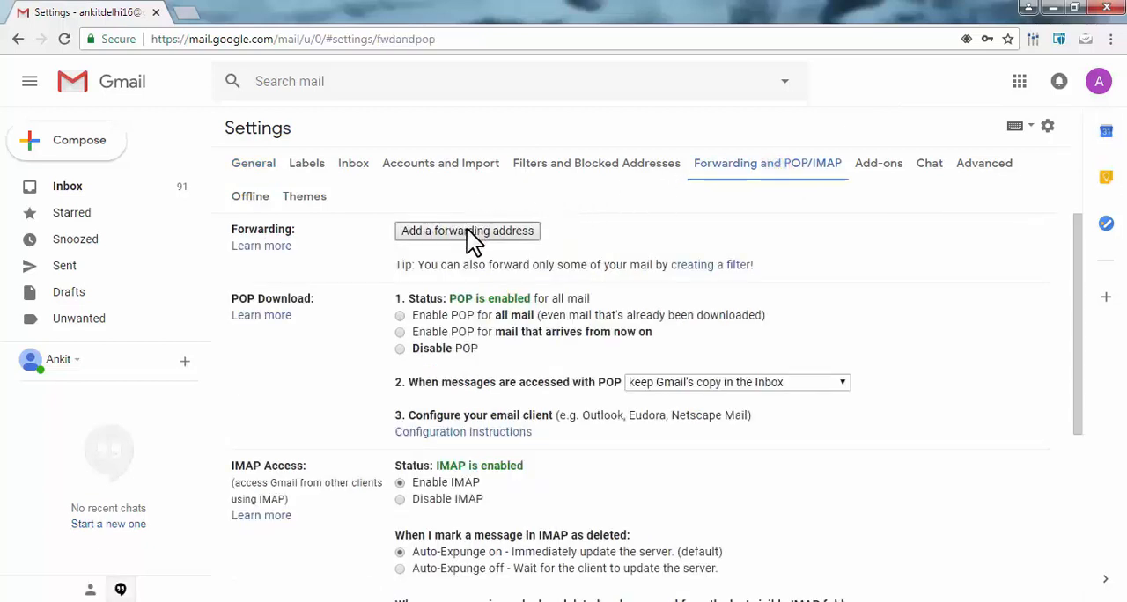
{"action": "left_click", "coordinate": [468, 231]}
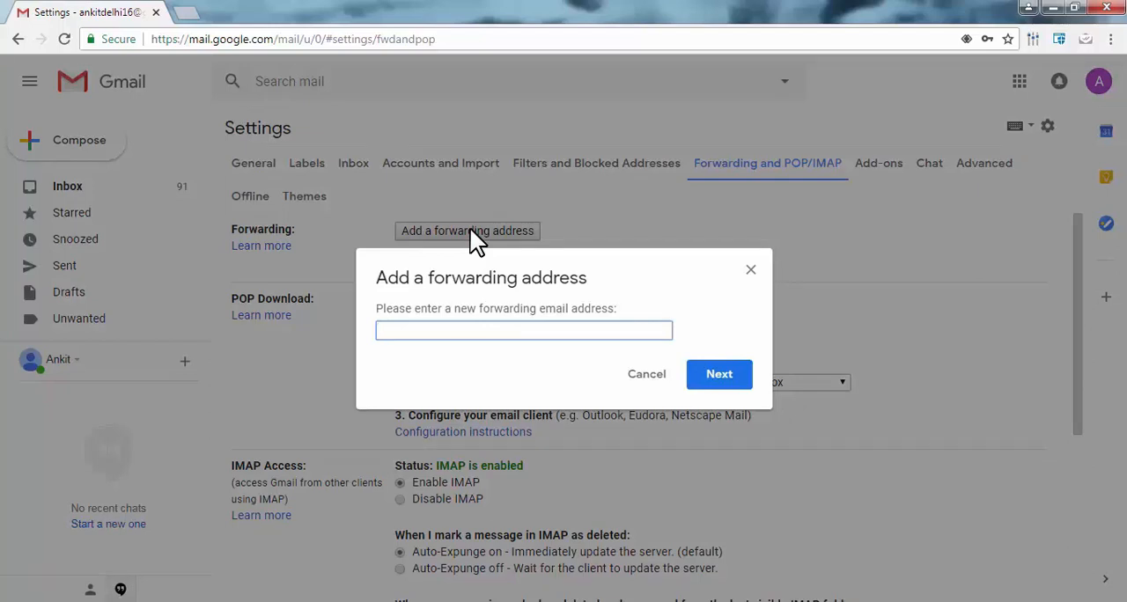
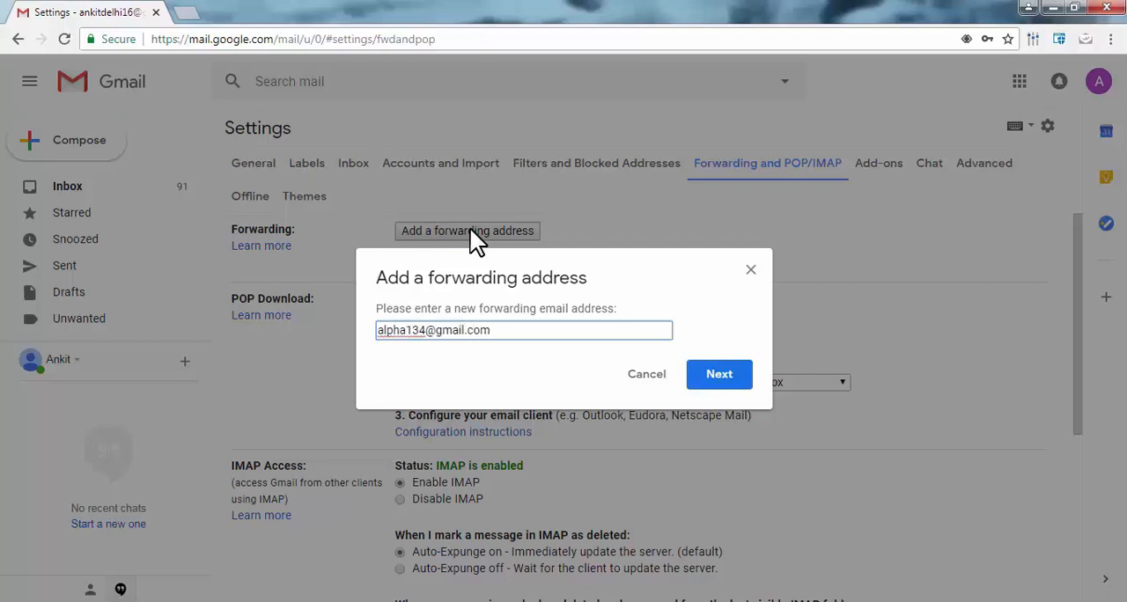
{"action": "mouse_move", "coordinate": [708, 361]}
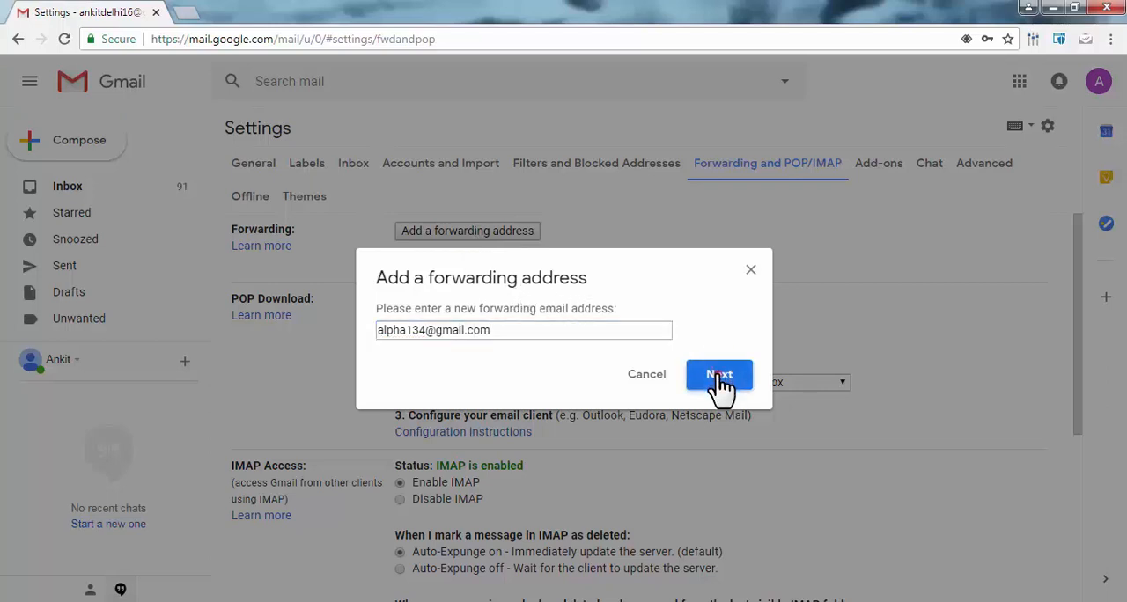
{"action": "left_click", "coordinate": [719, 373]}
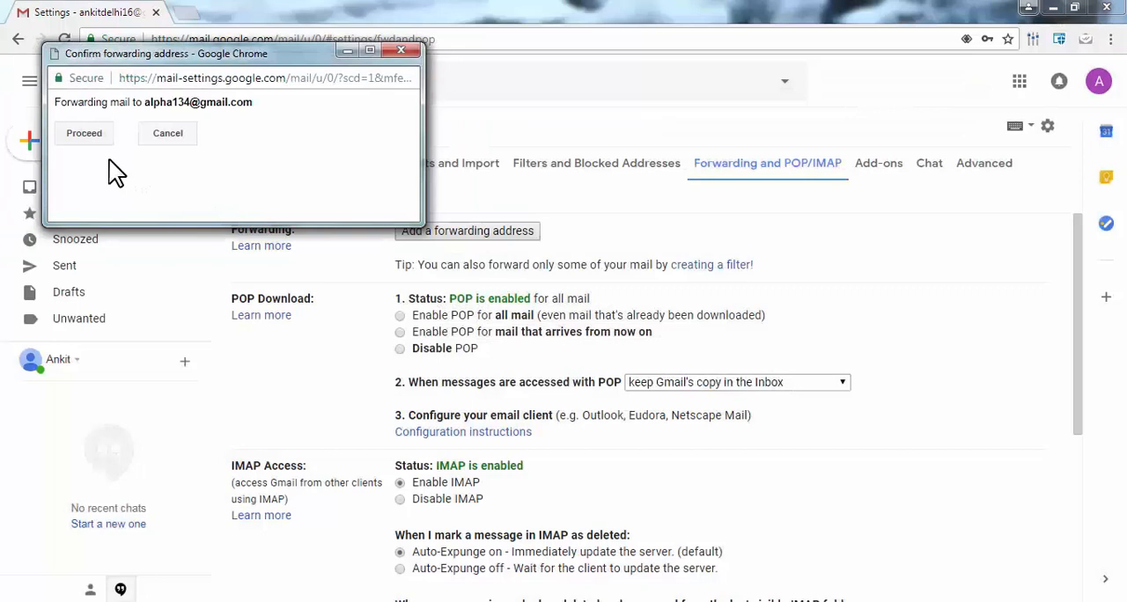
{"action": "mouse_move", "coordinate": [84, 138]}
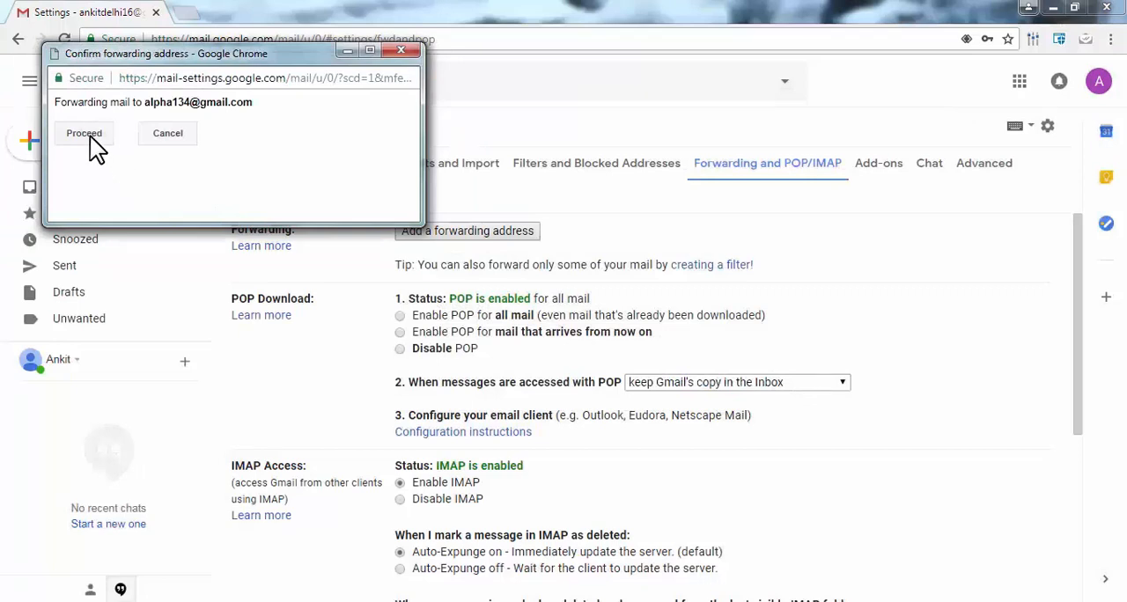
{"action": "left_click", "coordinate": [84, 134]}
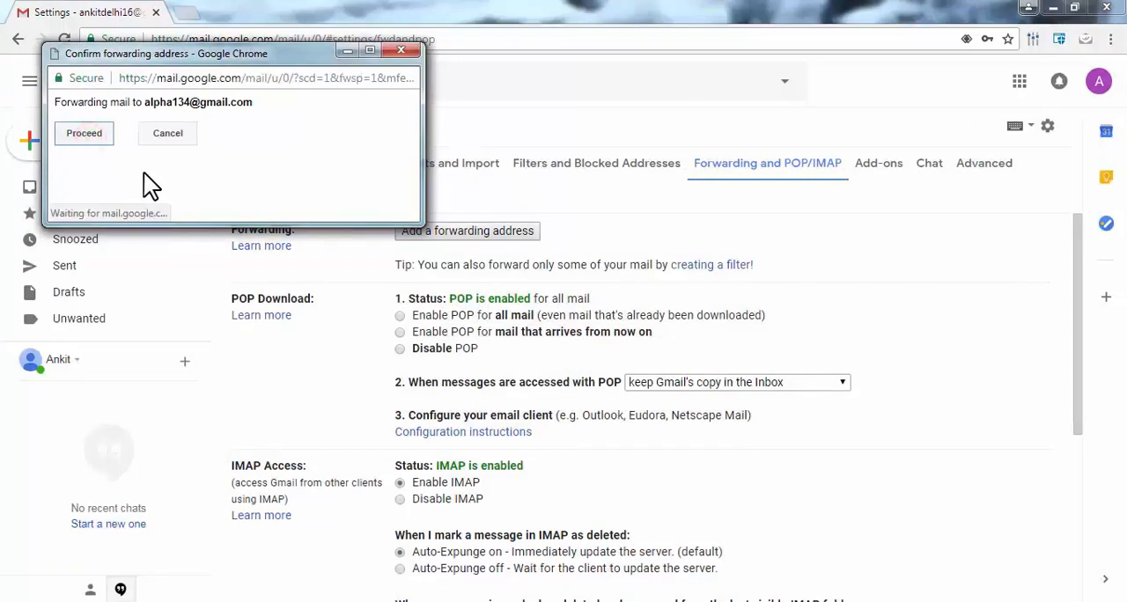
{"action": "left_click", "coordinate": [85, 133]}
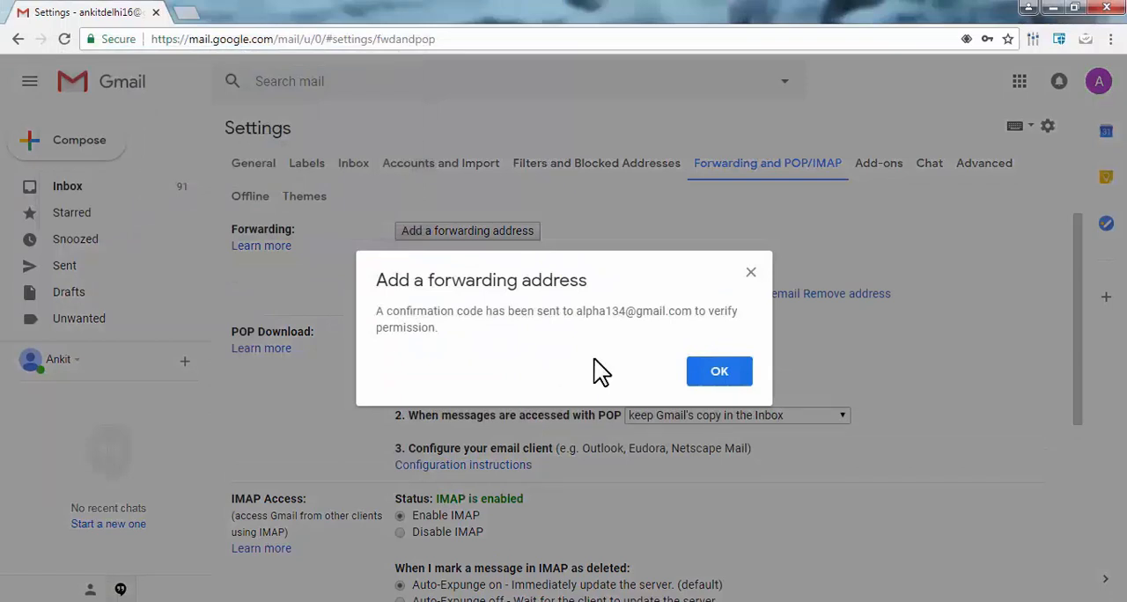
{"action": "mouse_move", "coordinate": [615, 352]}
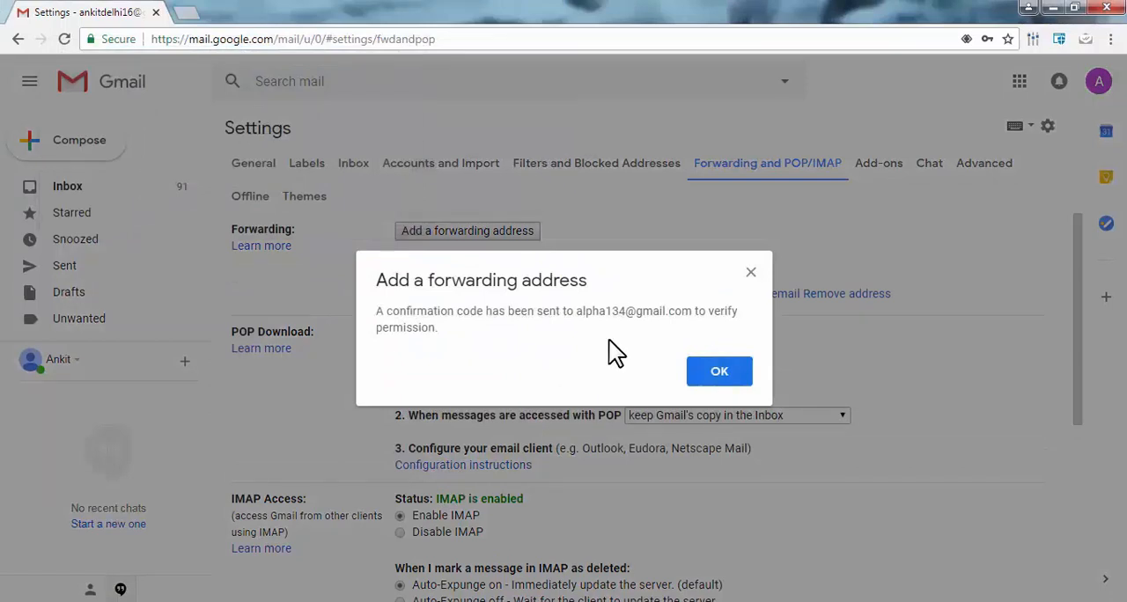
{"action": "mouse_move", "coordinate": [625, 342]}
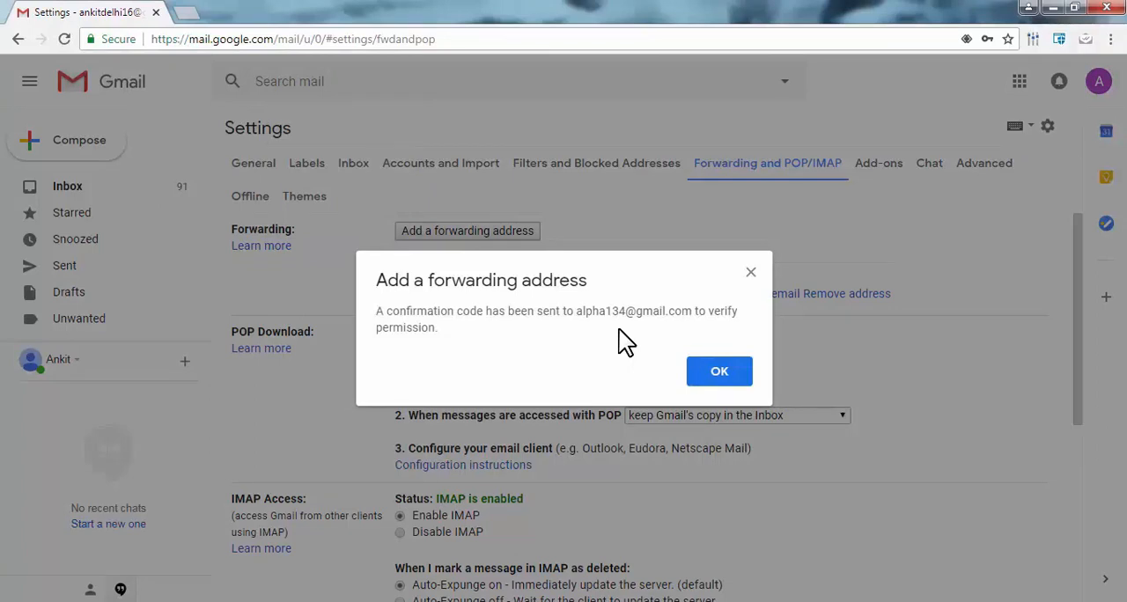
{"action": "mouse_move", "coordinate": [634, 356]}
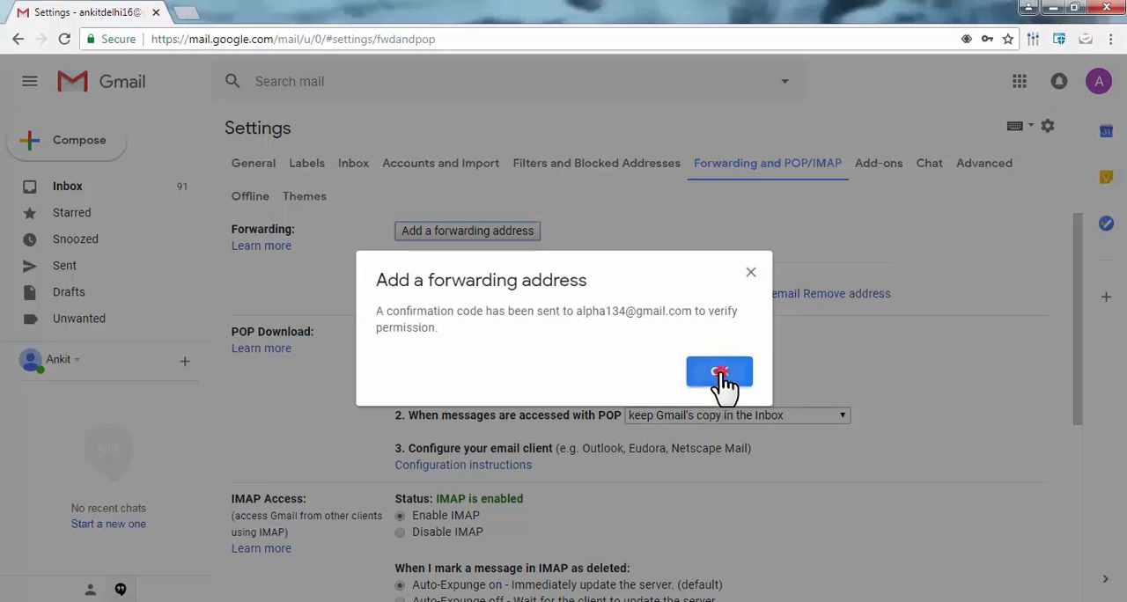
{"action": "left_click", "coordinate": [719, 371]}
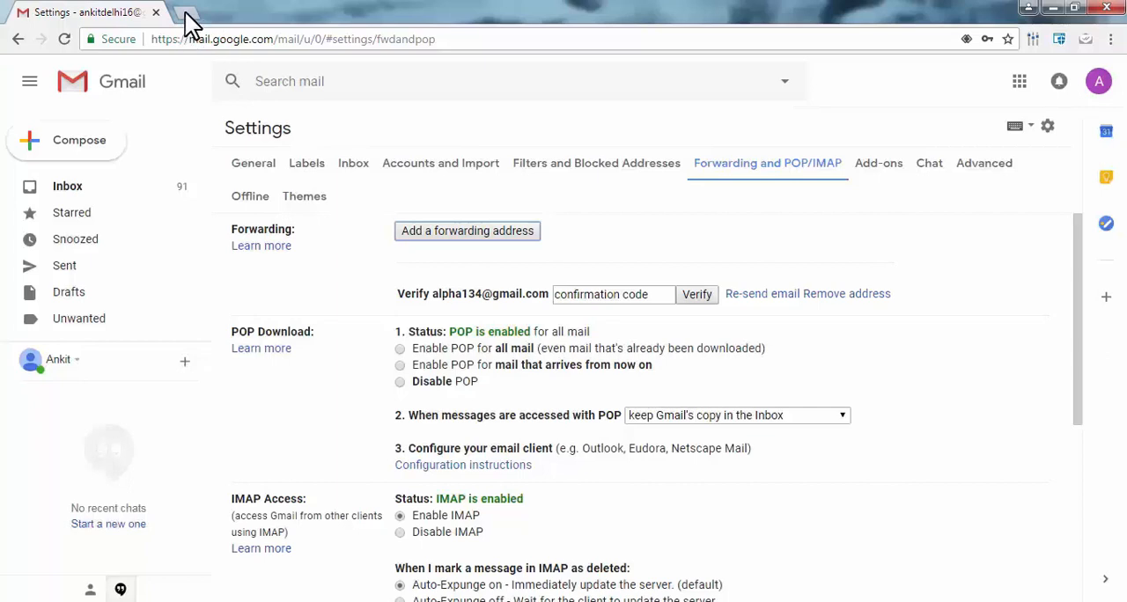
{"action": "left_click", "coordinate": [344, 13]}
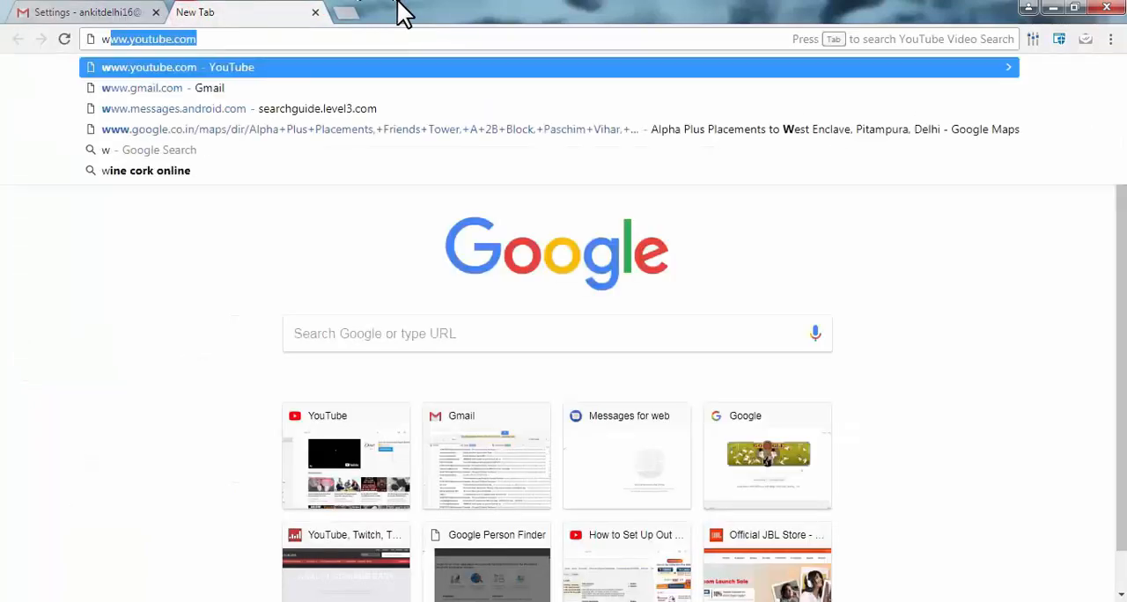
{"action": "left_click", "coordinate": [140, 88]}
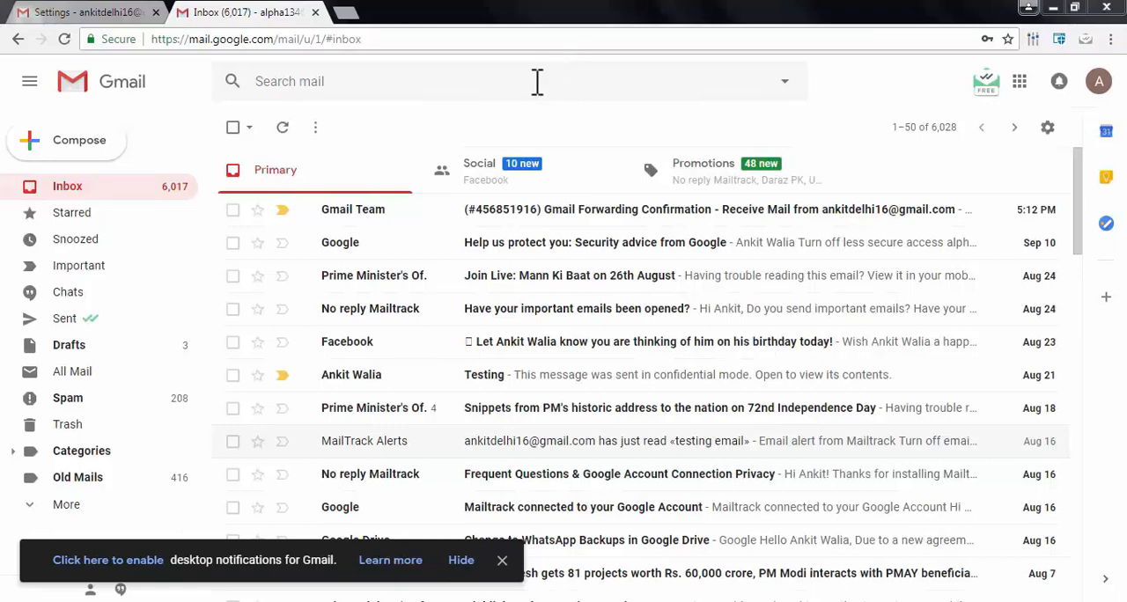
{"action": "mouse_move", "coordinate": [379, 219]}
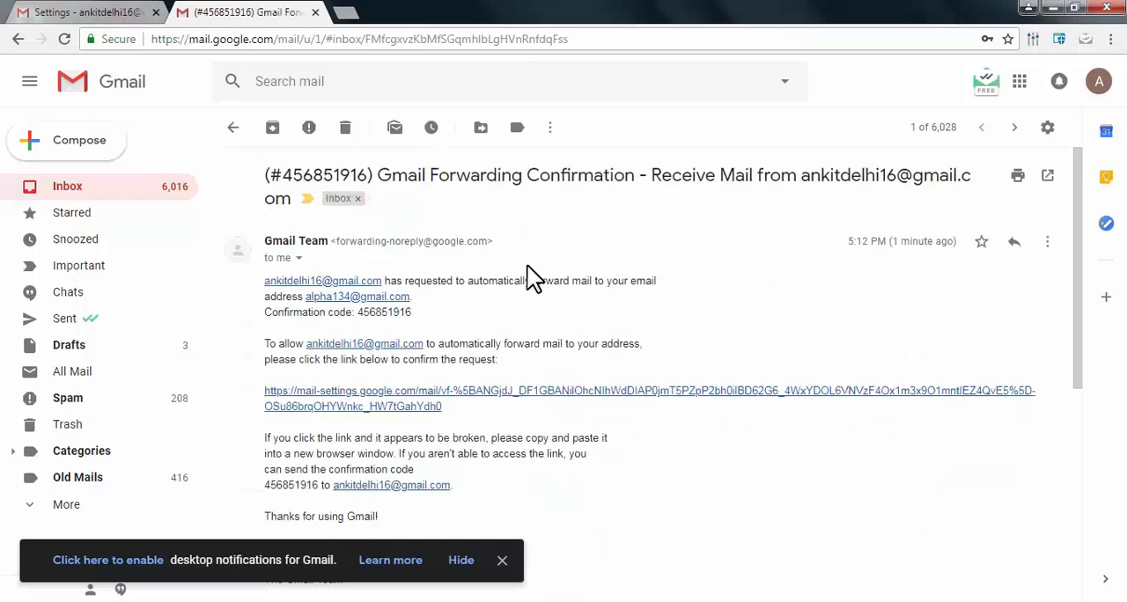
{"action": "double_click", "coordinate": [396, 312]}
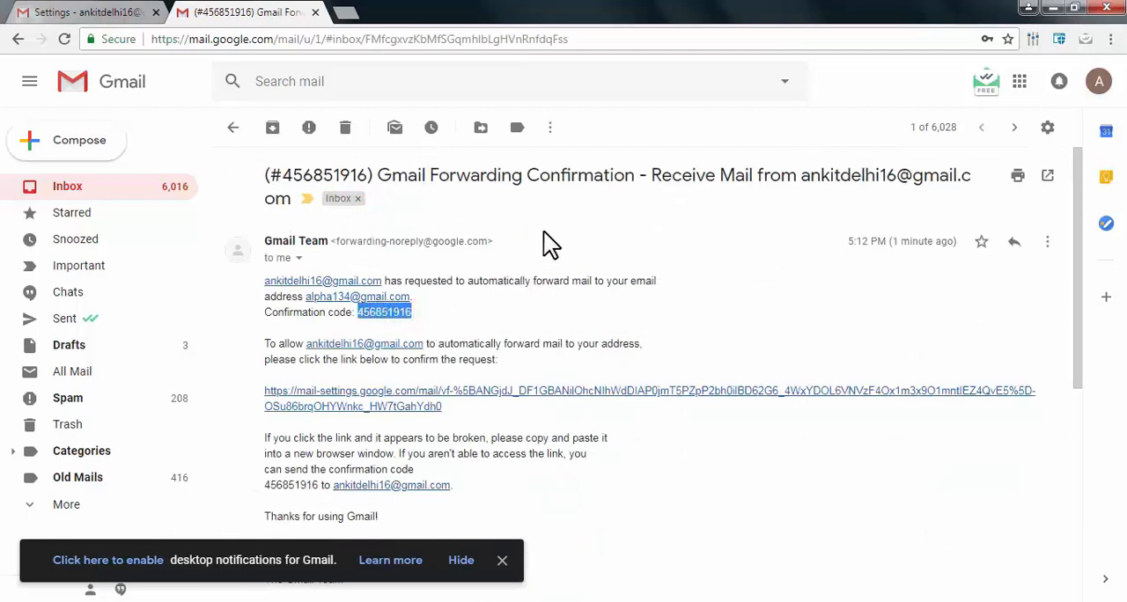
{"action": "mouse_move", "coordinate": [185, 80]}
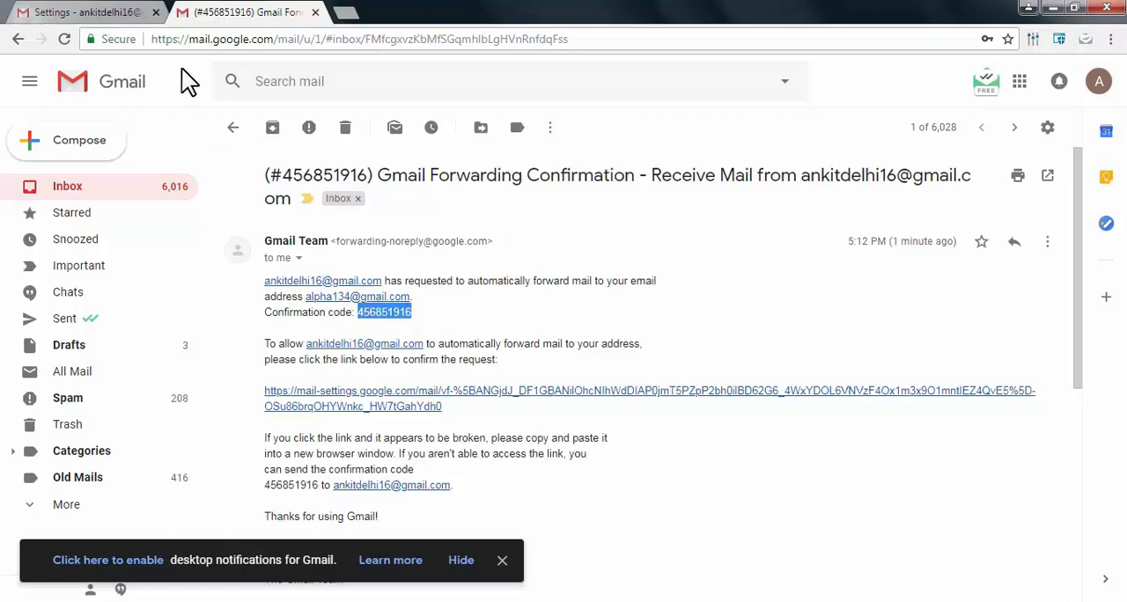
{"action": "left_click", "coordinate": [79, 11]}
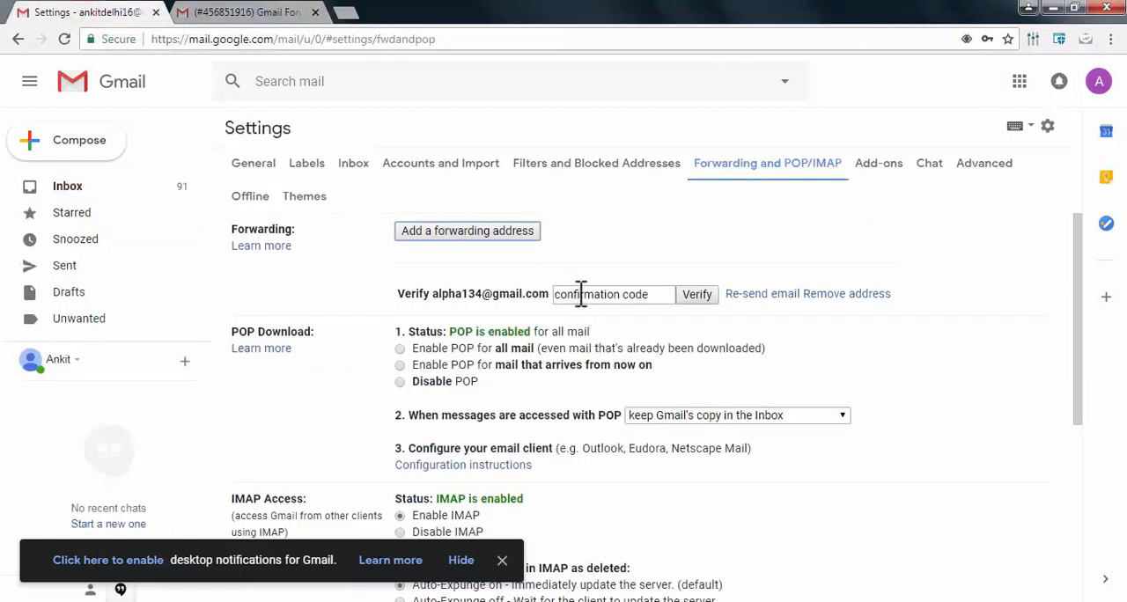
{"action": "left_click", "coordinate": [613, 295]}
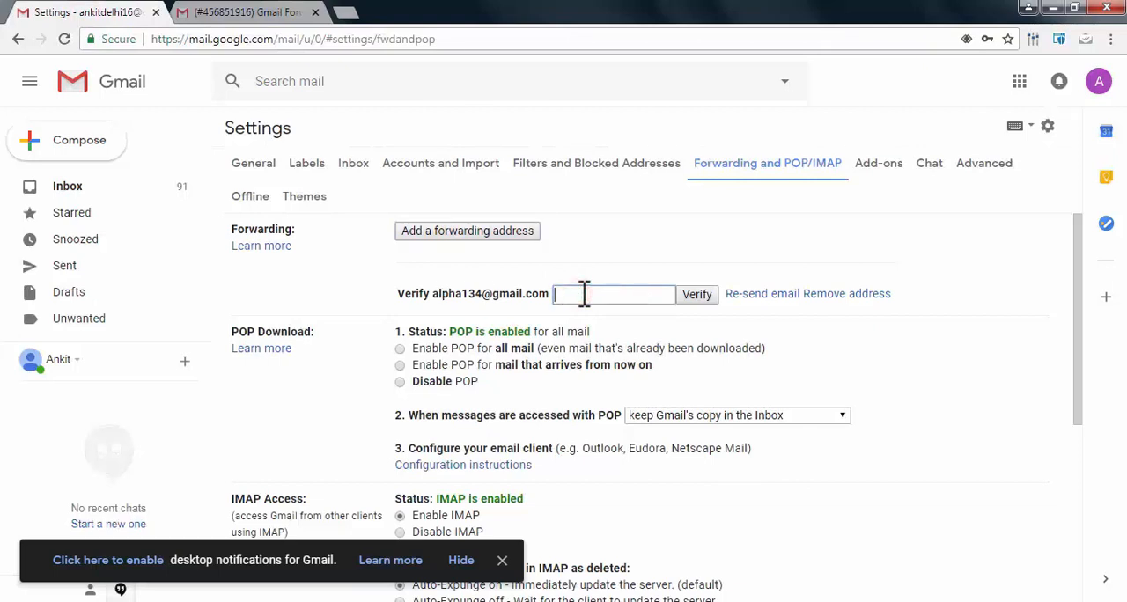
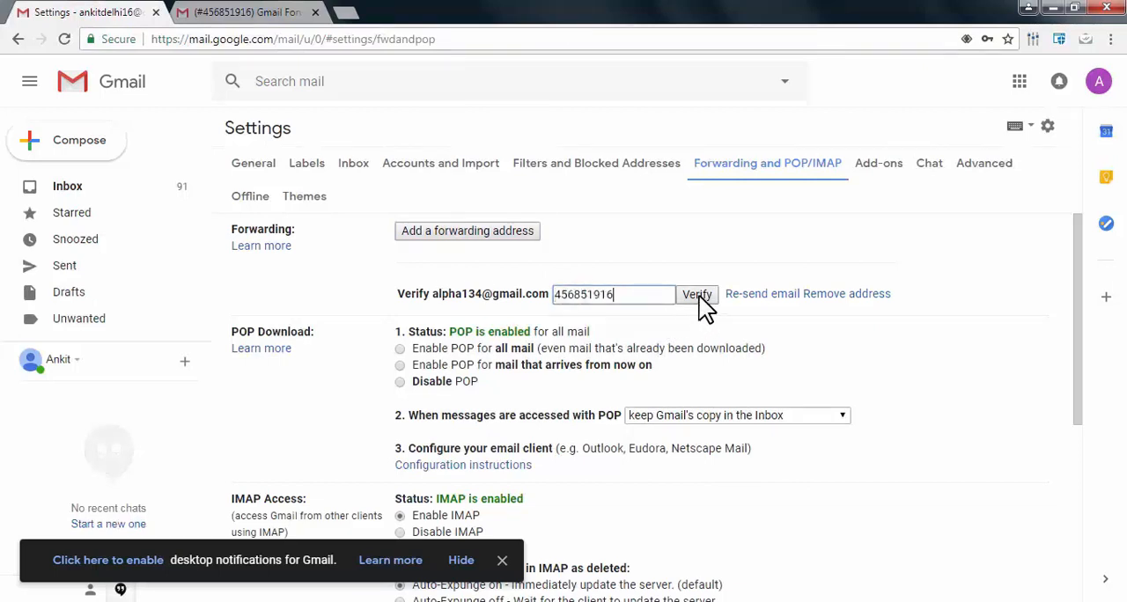
{"action": "left_click", "coordinate": [696, 294]}
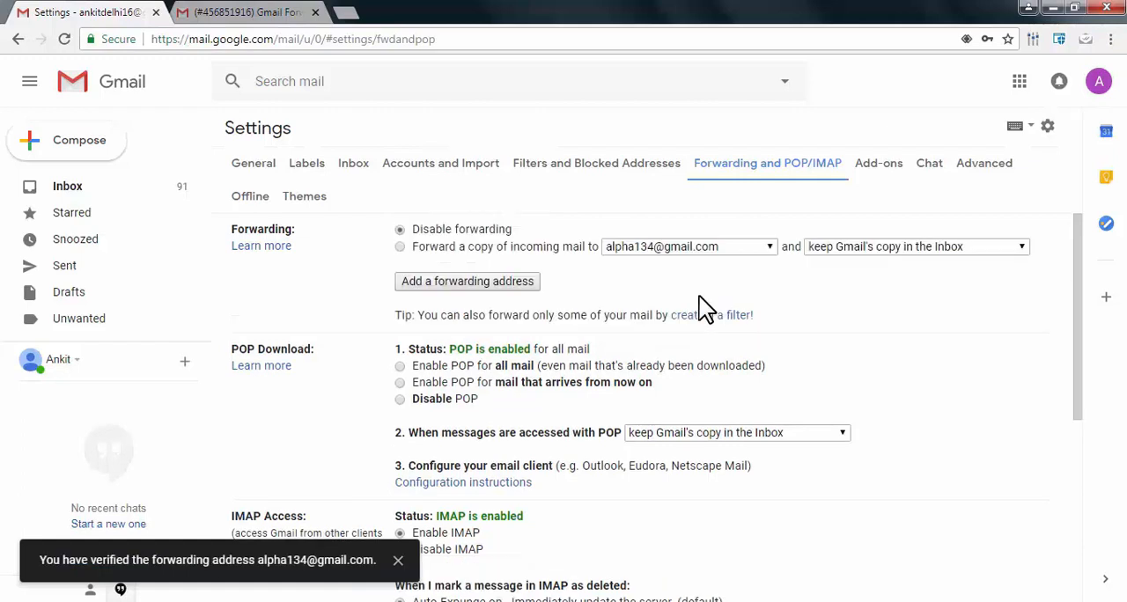
{"action": "mouse_move", "coordinate": [648, 268]}
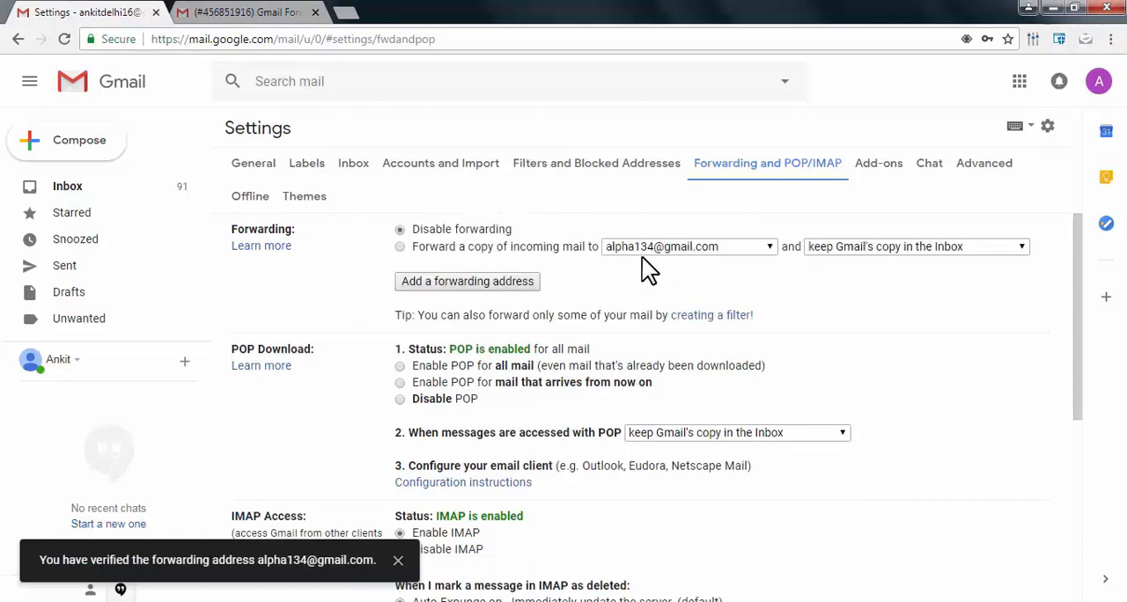
{"action": "mouse_move", "coordinate": [546, 268]}
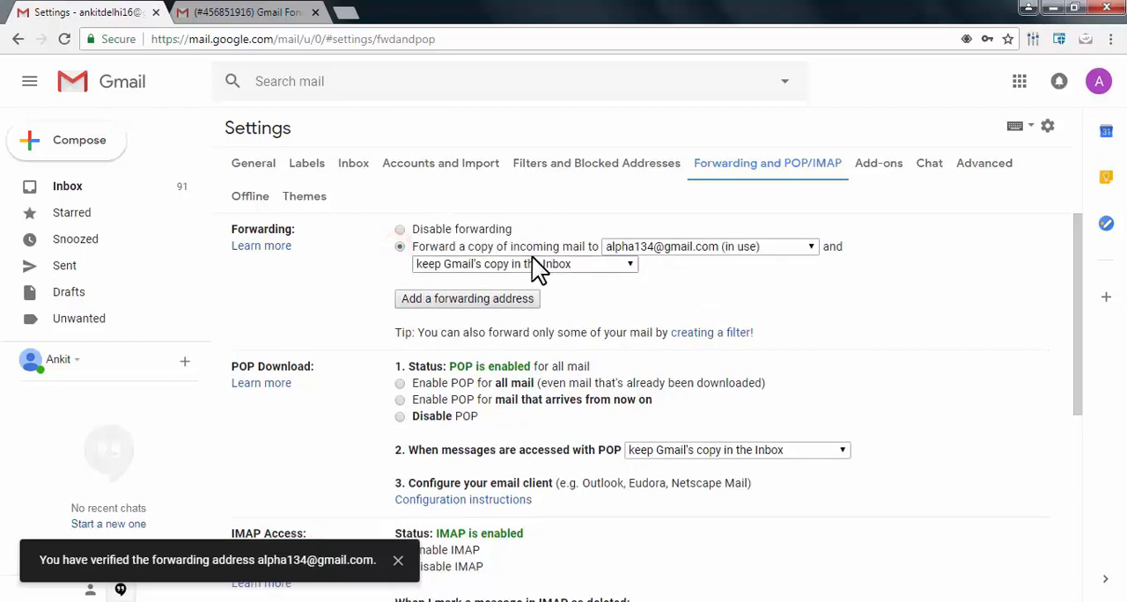
{"action": "mouse_move", "coordinate": [1066, 314]}
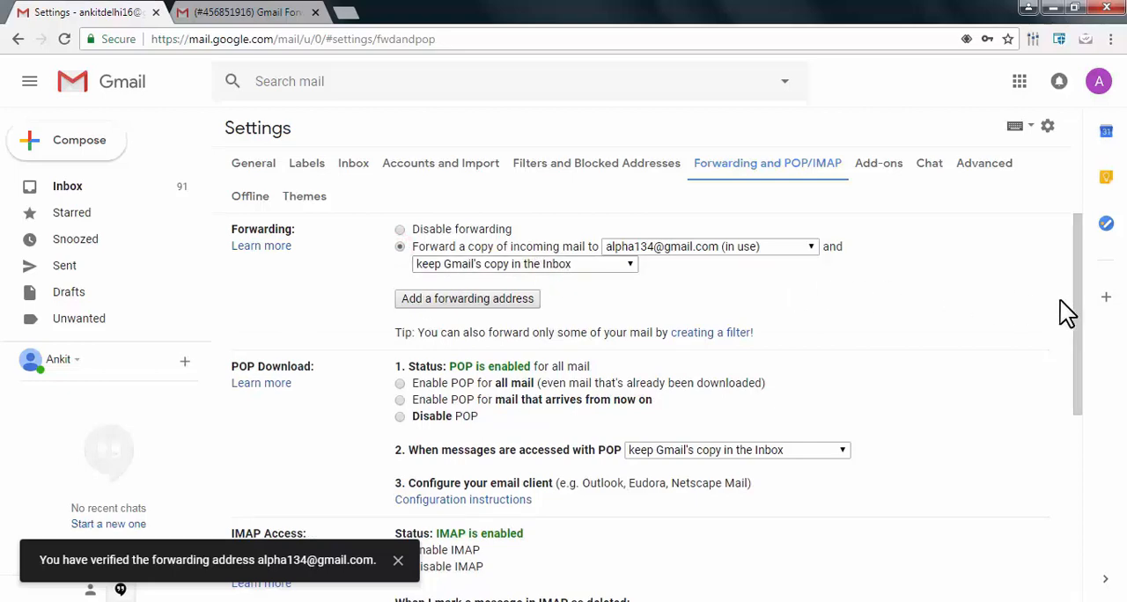
- Save the forwarding settings with Save Changes and return to the inbox
{"action": "scroll", "scroll_direction": "down", "scroll_amount": 3}
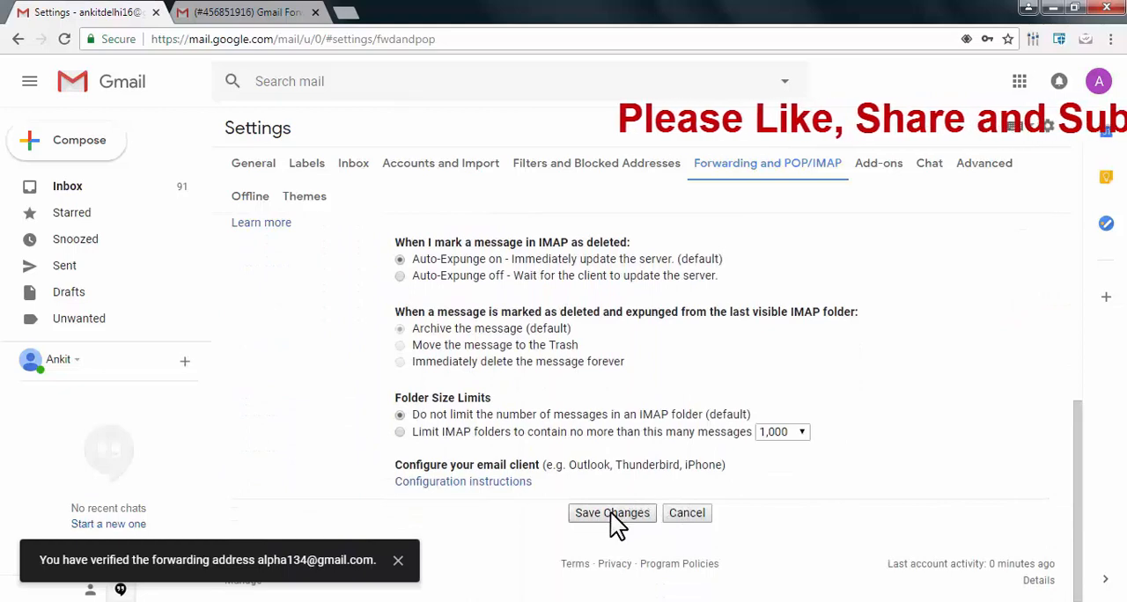
{"action": "left_click", "coordinate": [612, 512]}
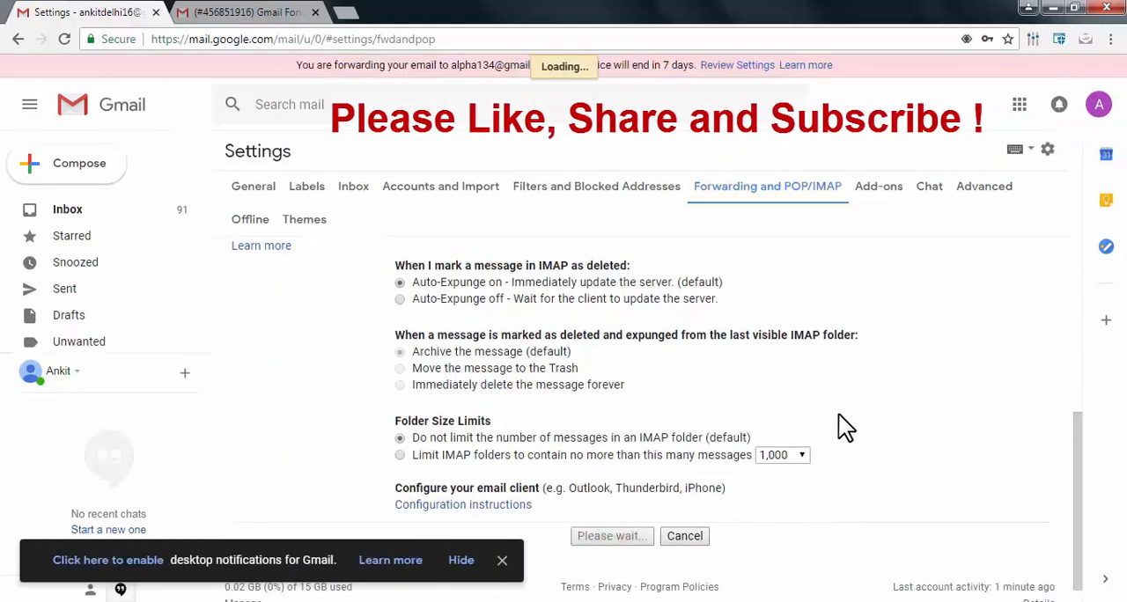
{"action": "left_click", "coordinate": [67, 209]}
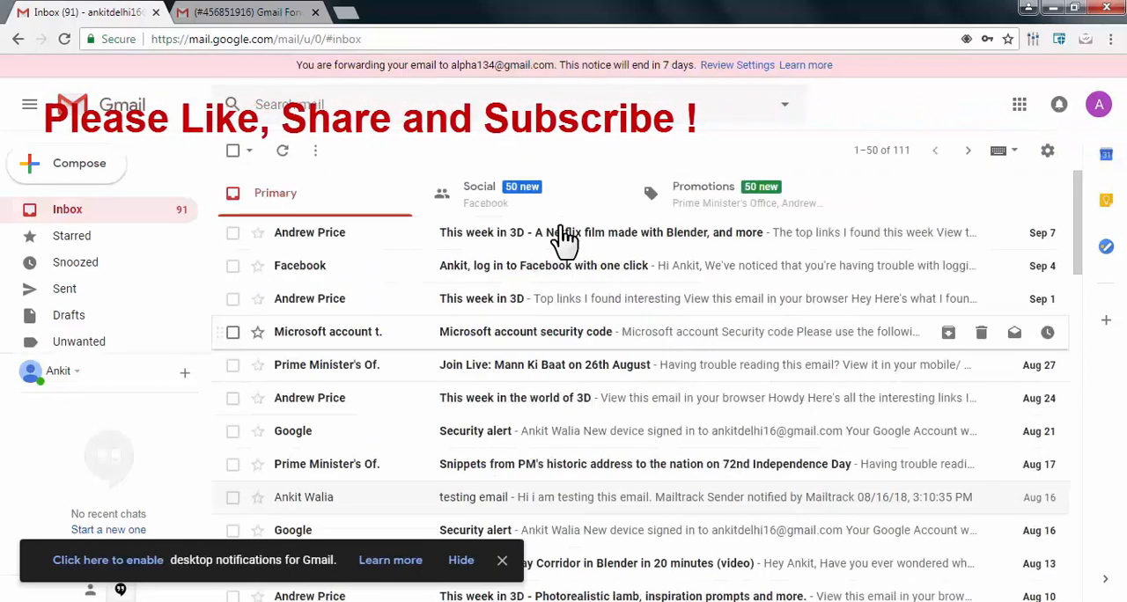